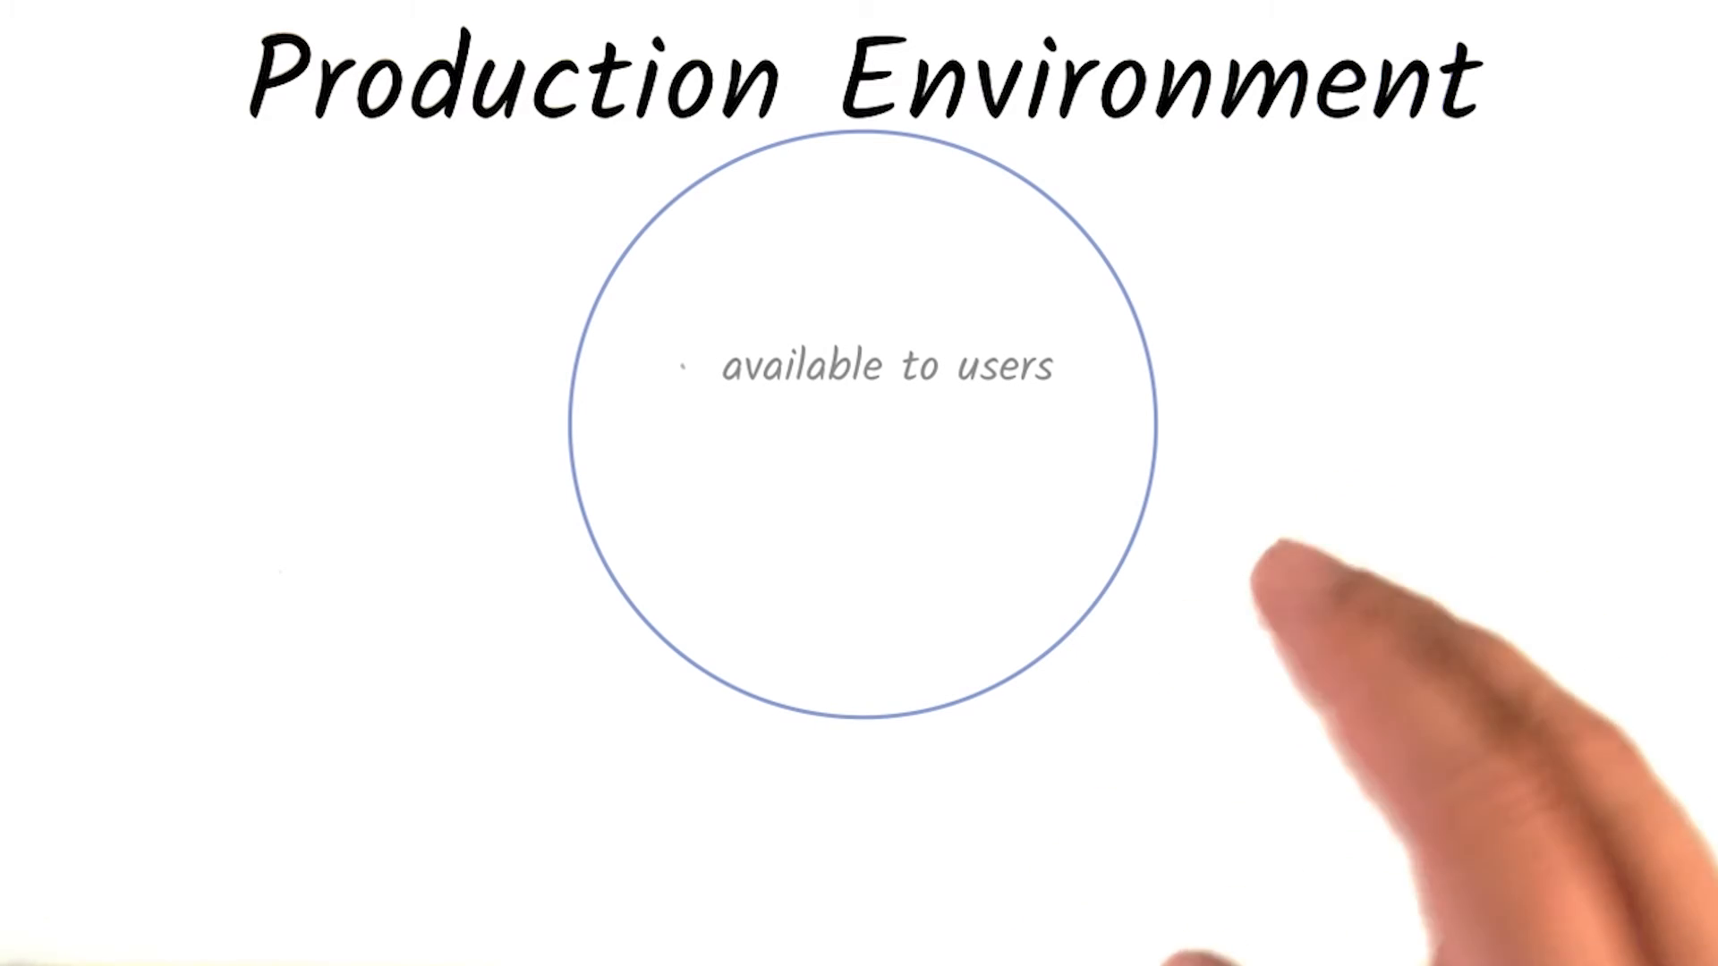
{"action": "mouse_move", "coordinate": [1370, 602]}
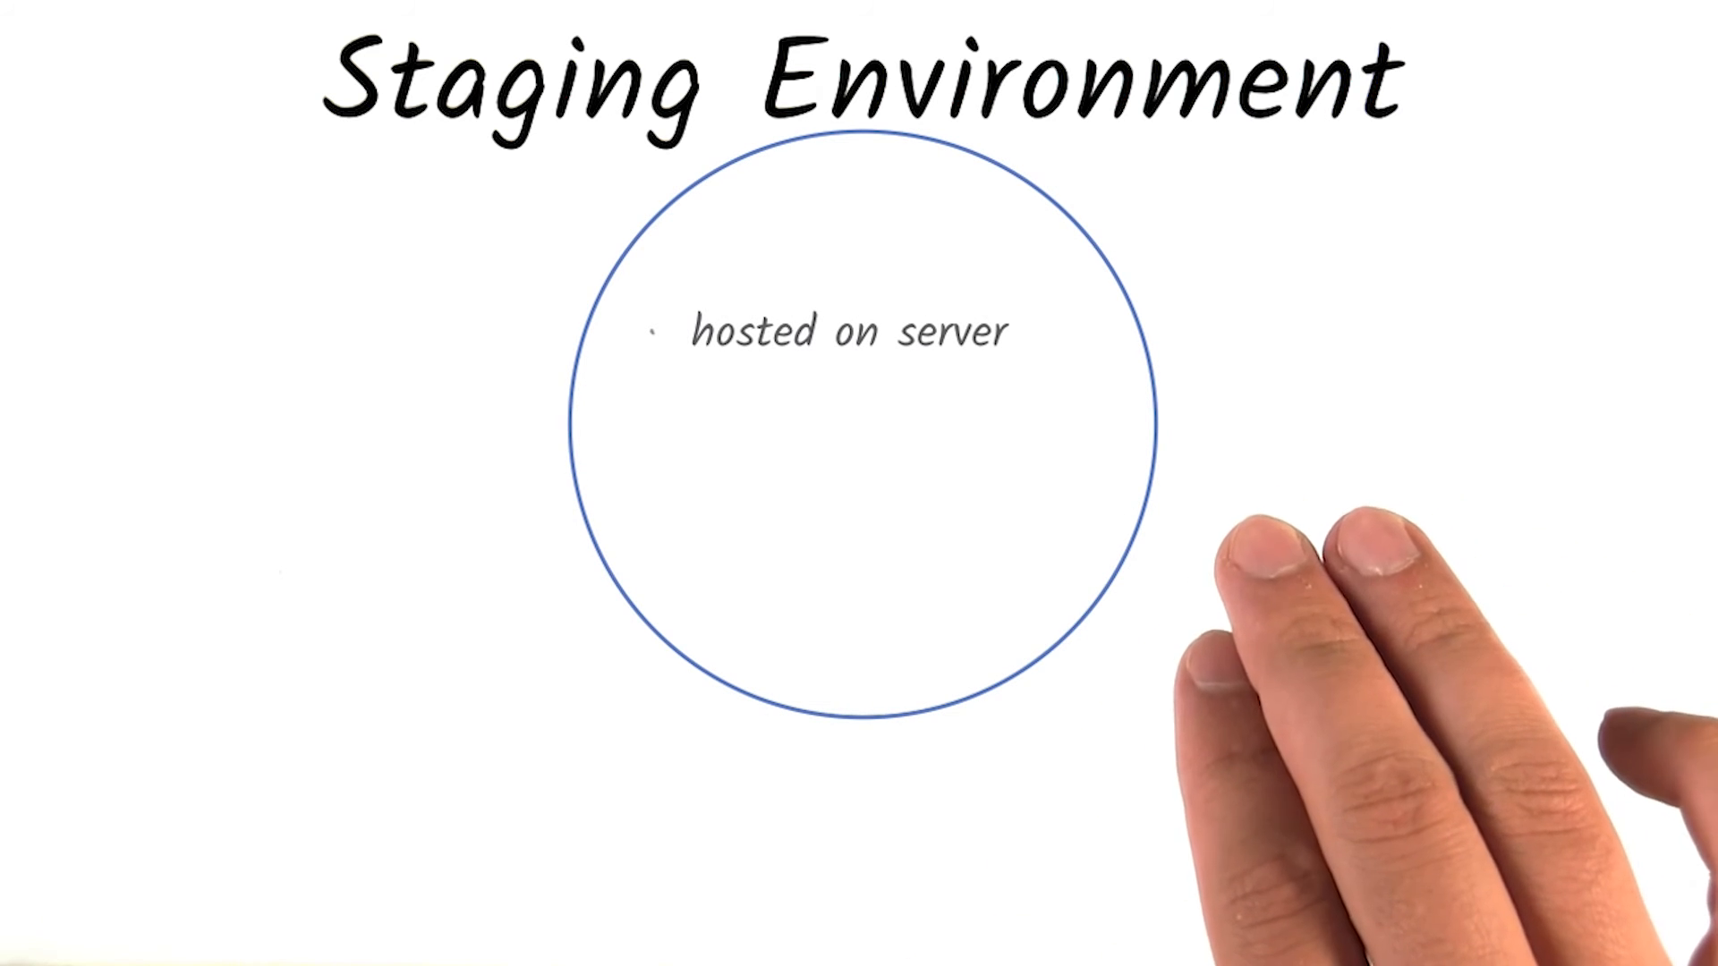
{"action": "mouse_move", "coordinate": [1315, 877]}
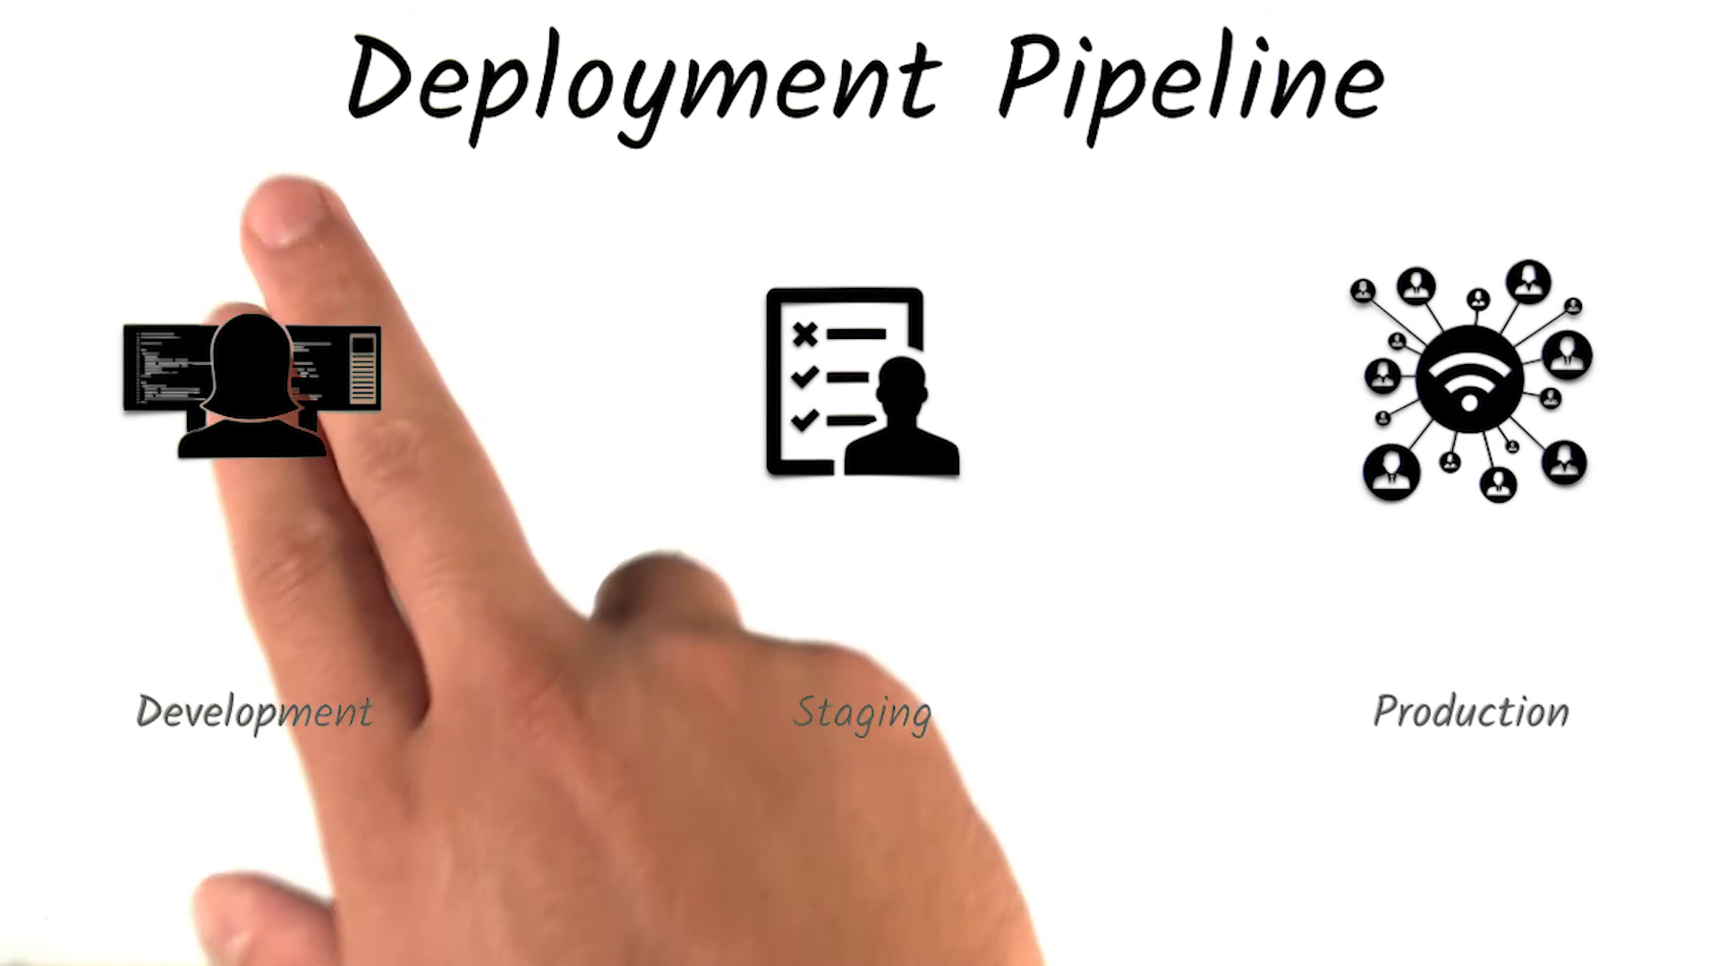
{"action": "mouse_move", "coordinate": [1260, 877]}
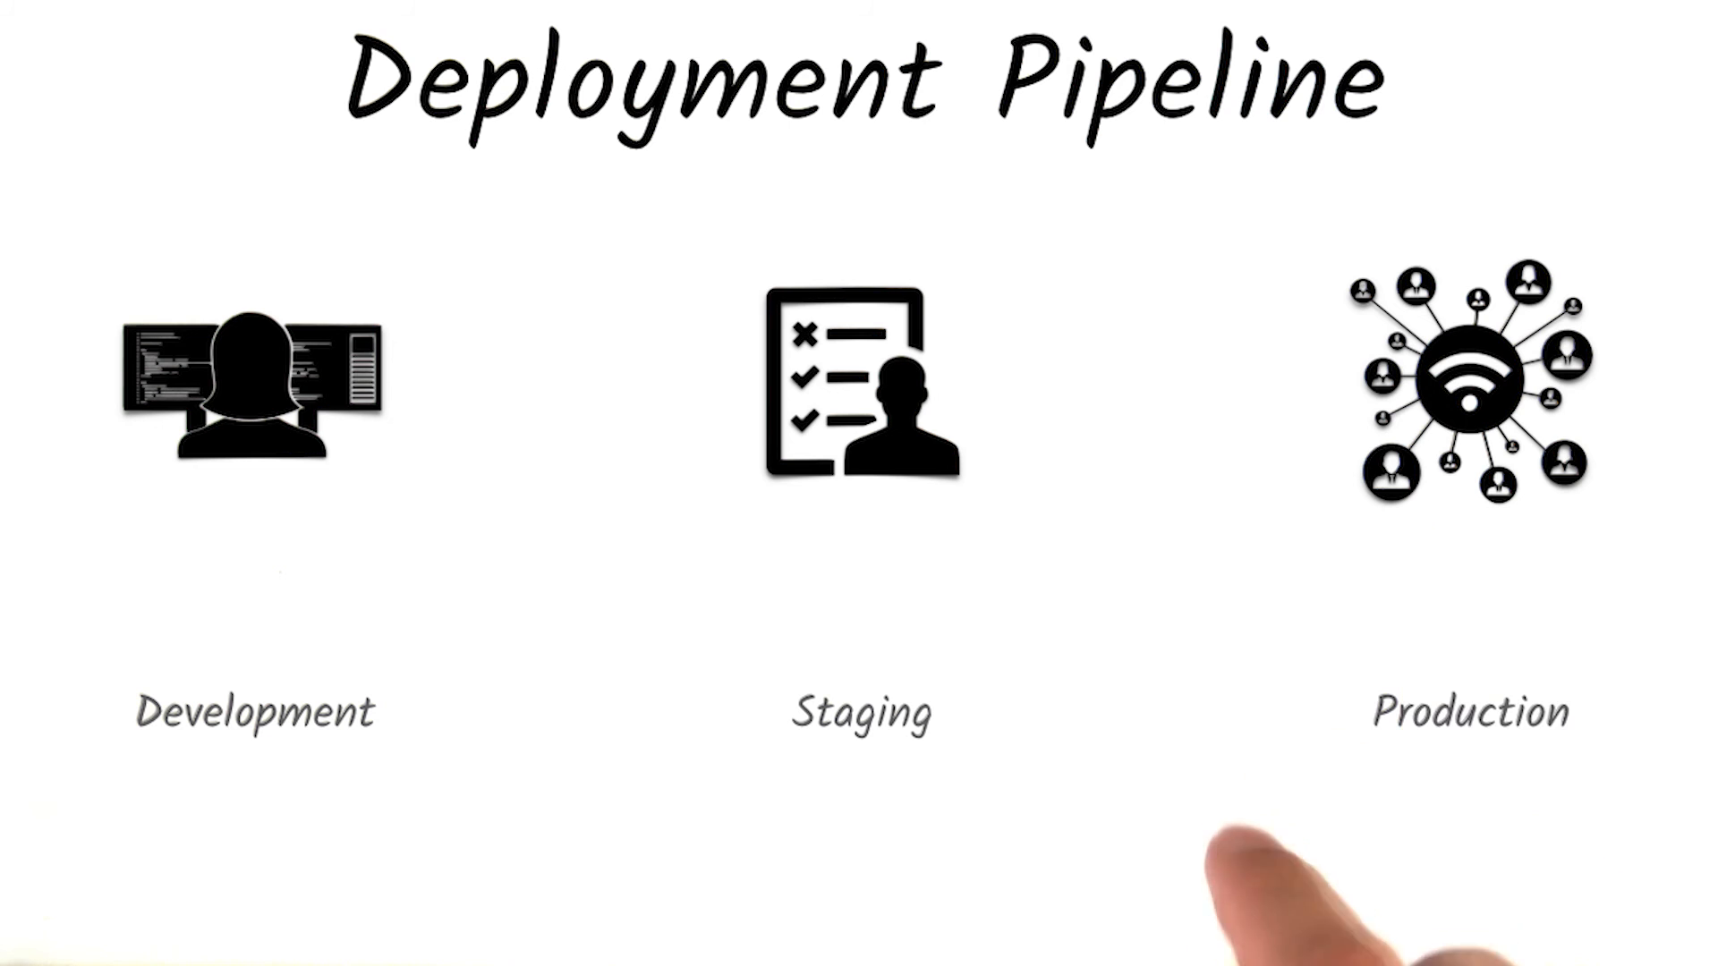
{"action": "mouse_move", "coordinate": [1293, 898]}
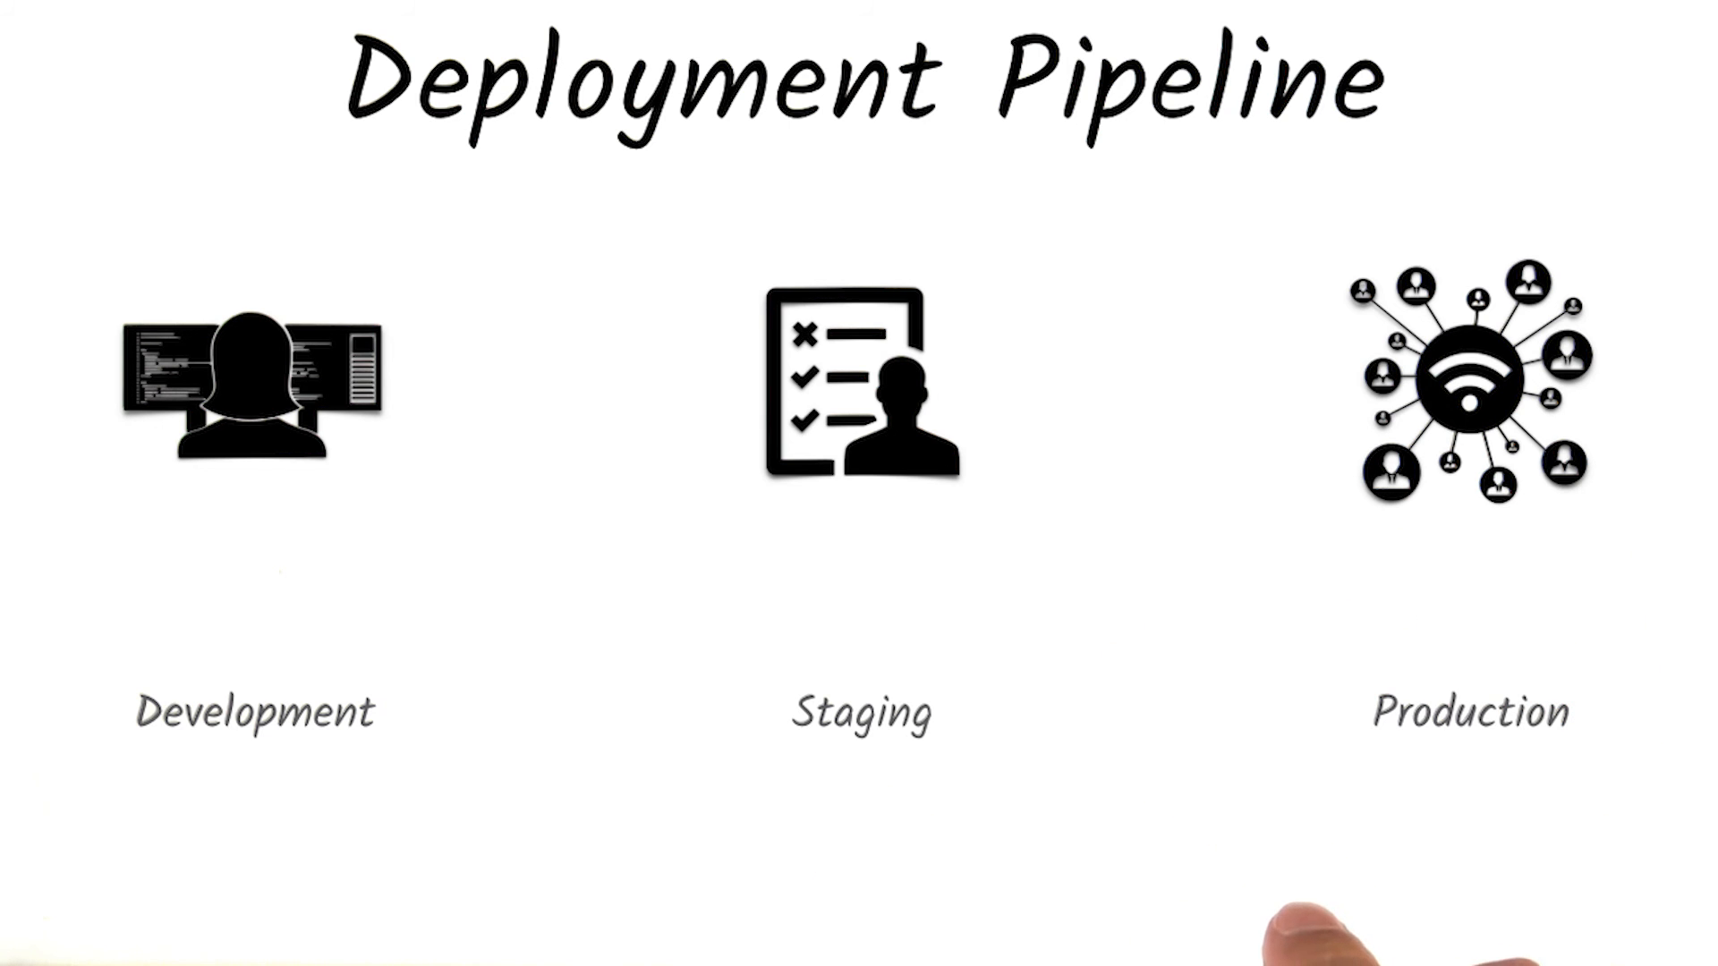